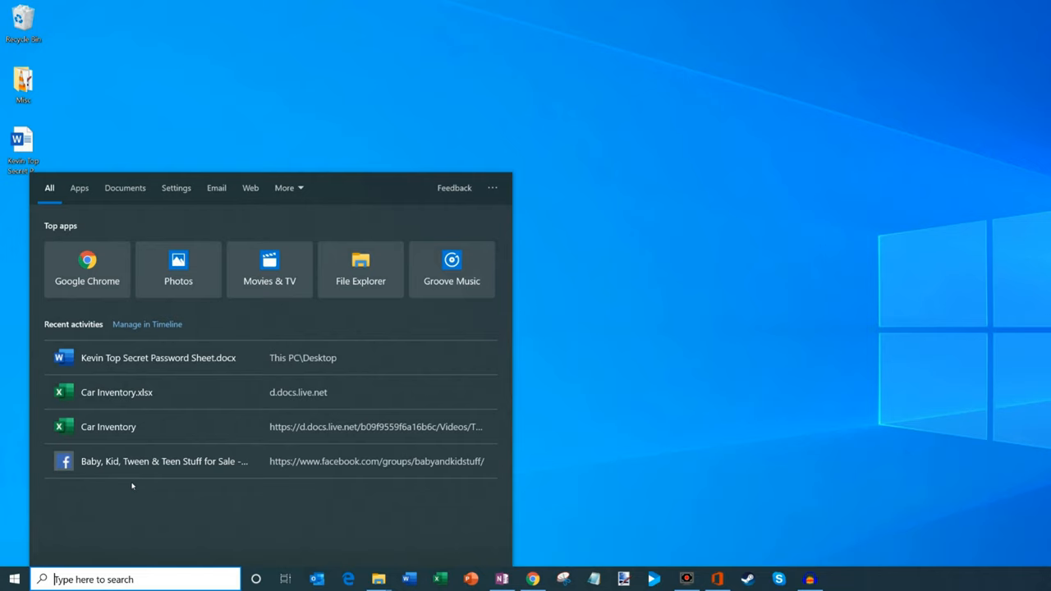
- Search 'office' in the Windows taskbar search and launch the Office hub app
text(office)
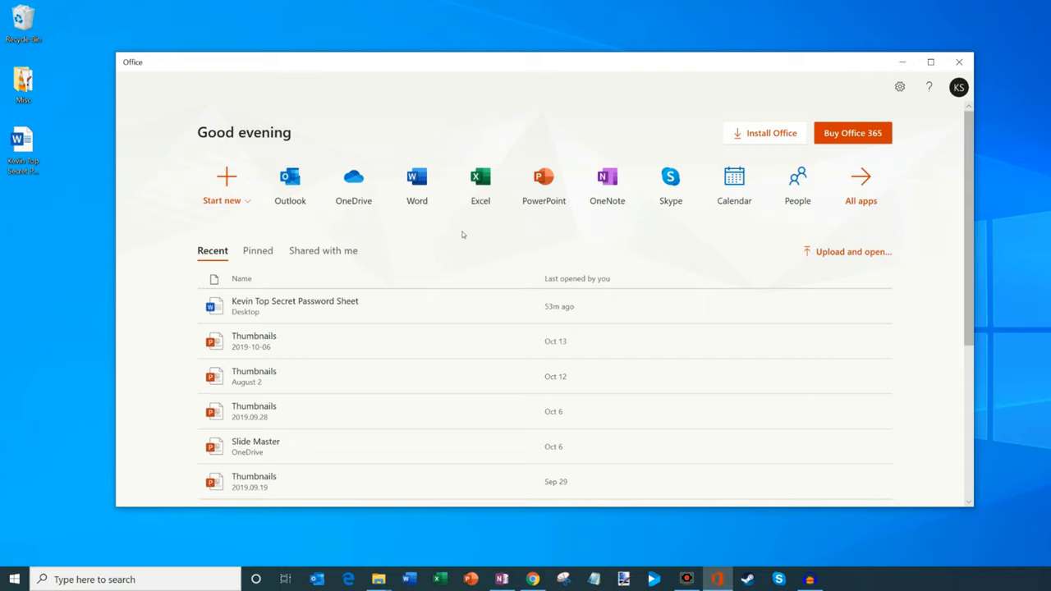
mouse_move(275, 113)
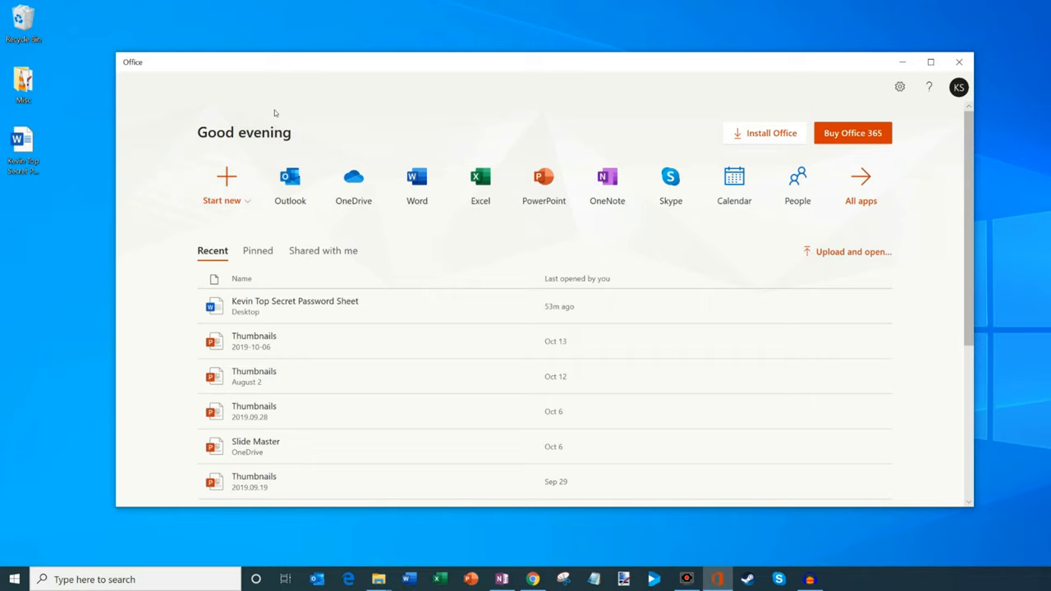
mouse_move(416, 184)
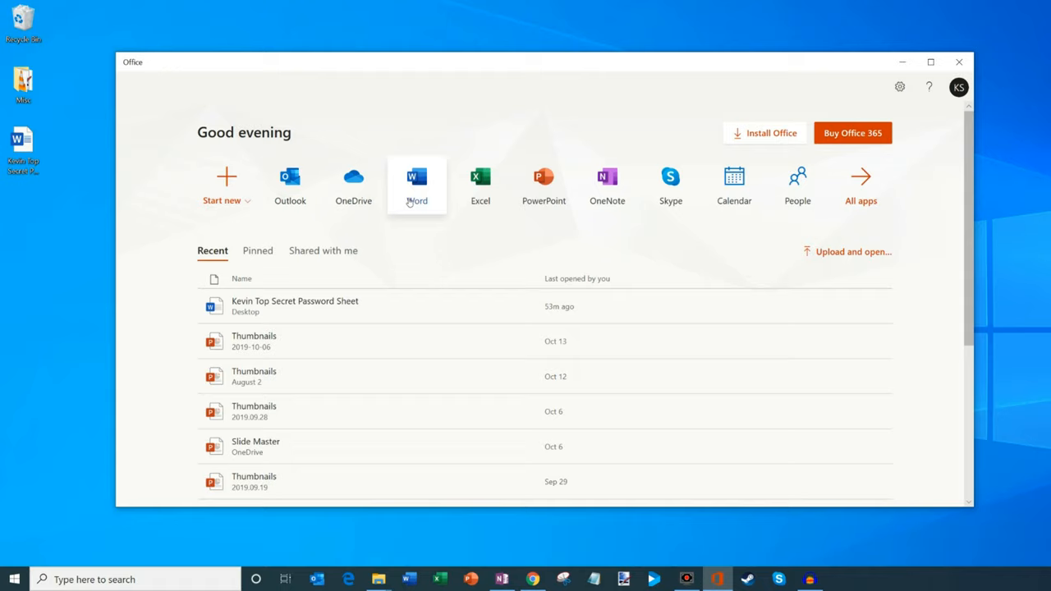
scroll(down, 3)
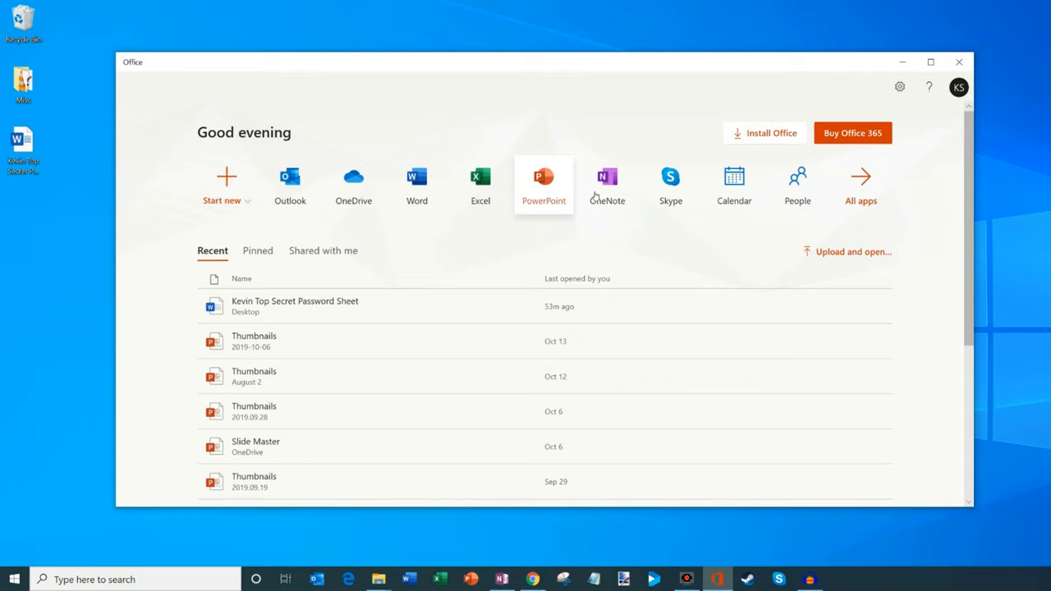
click(860, 181)
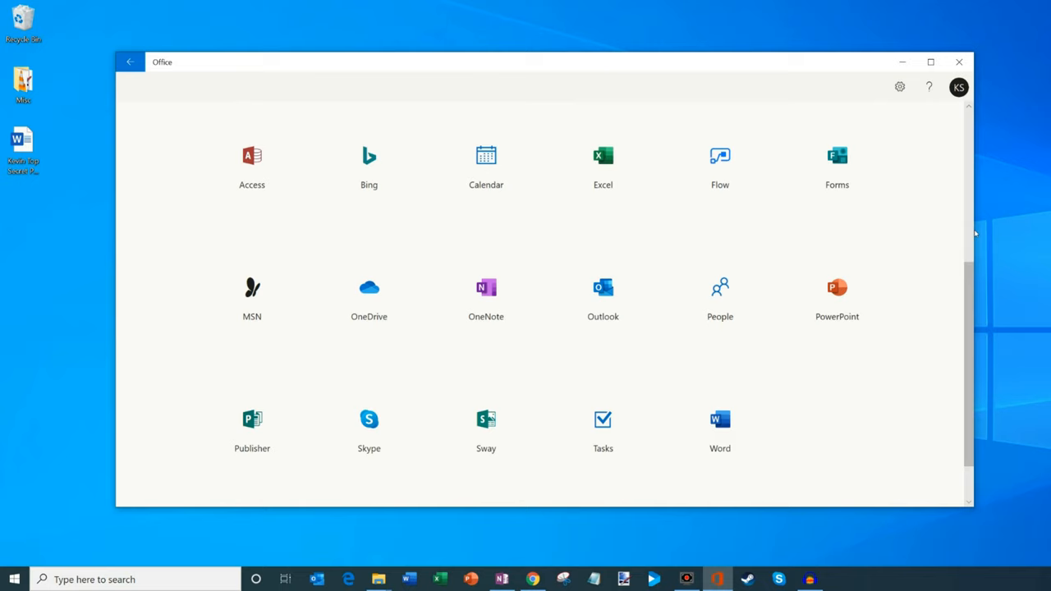
click(129, 61)
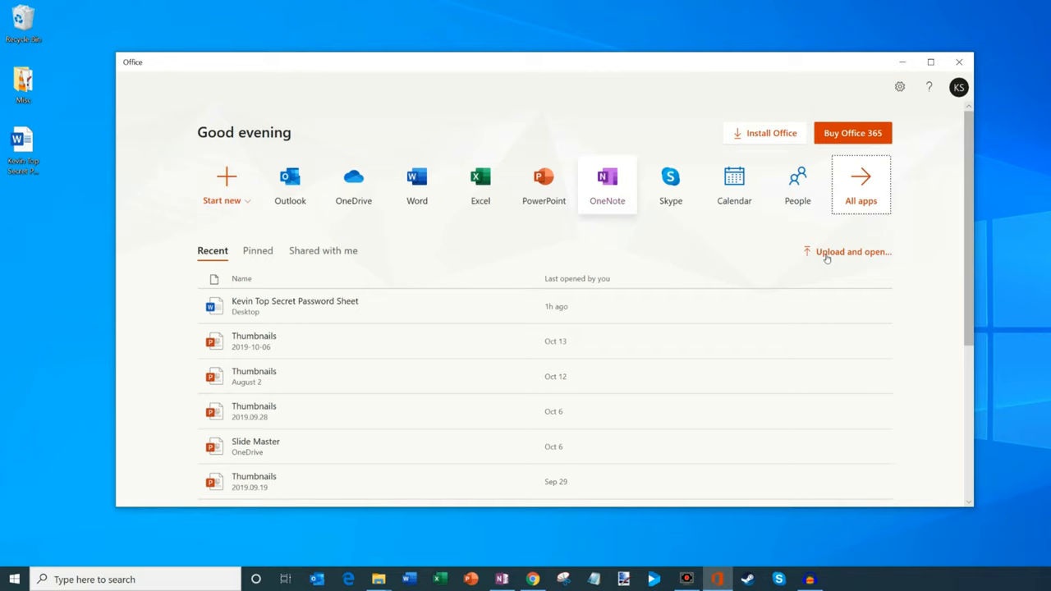